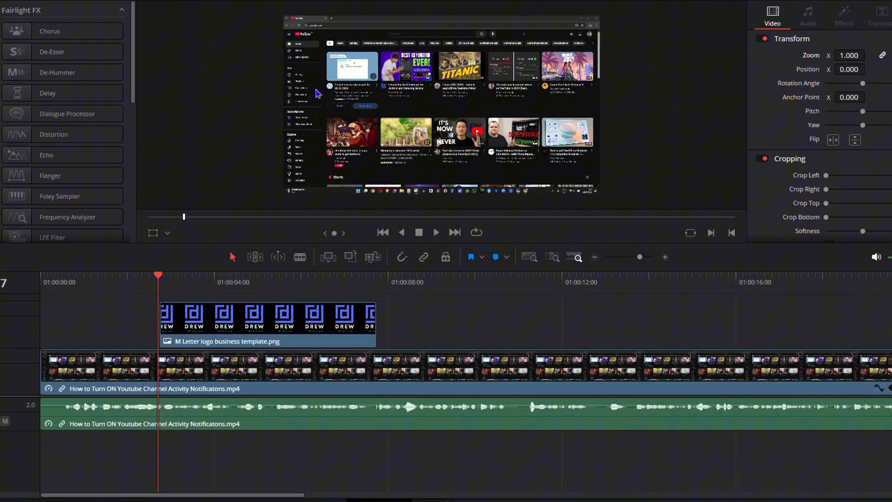
pyautogui.moveTo(500, 396)
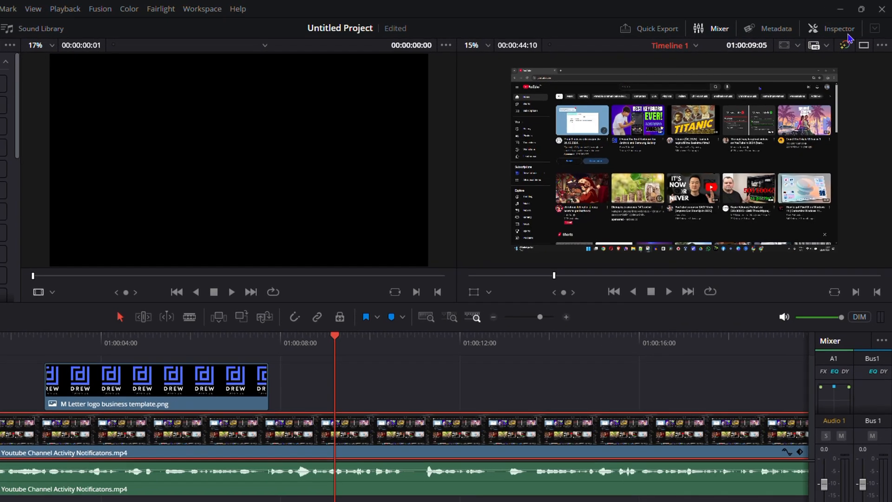
# Toggle the Inspector off and on, leaving it open on the Video tab for the recording clip.
pyautogui.click(838, 29)
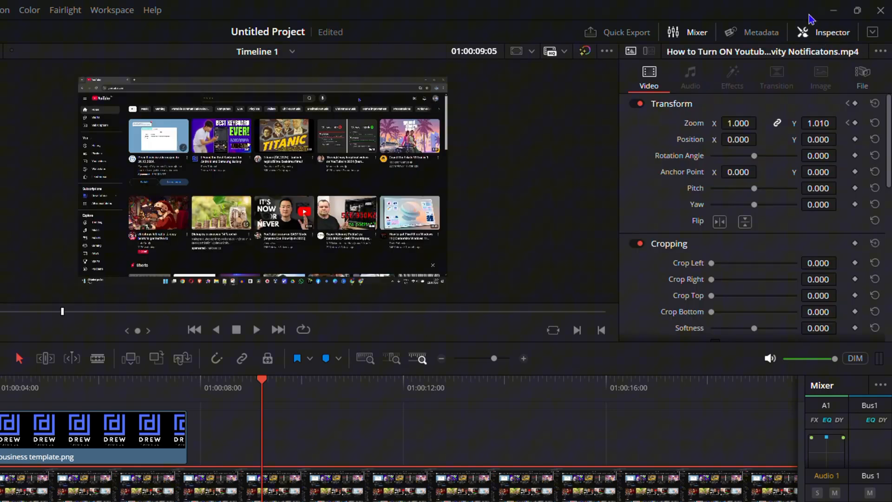
pyautogui.click(831, 32)
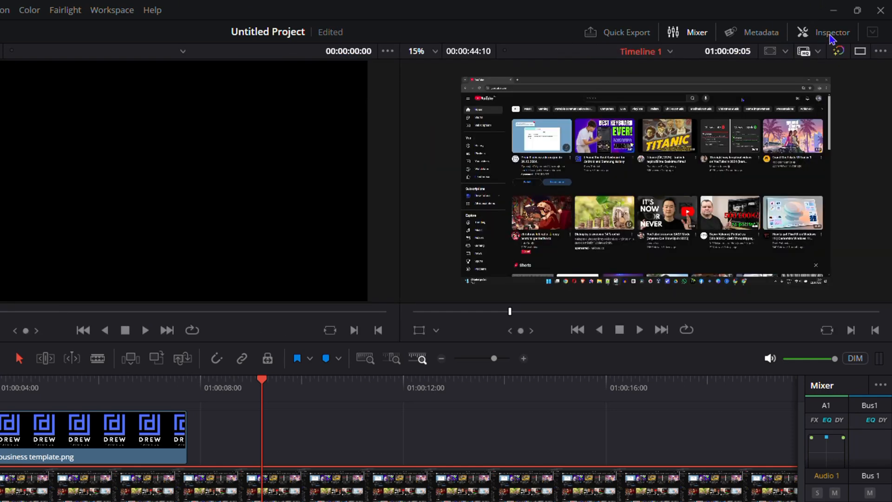
pyautogui.click(831, 31)
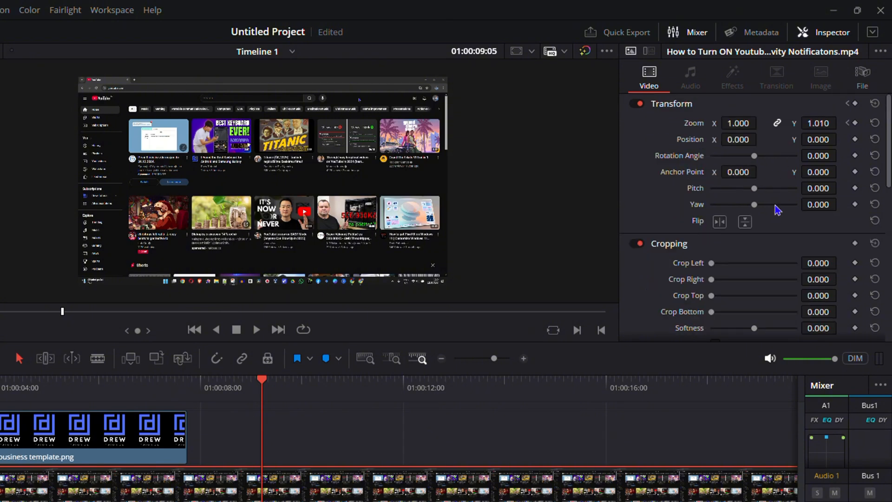
pyautogui.moveTo(717, 128)
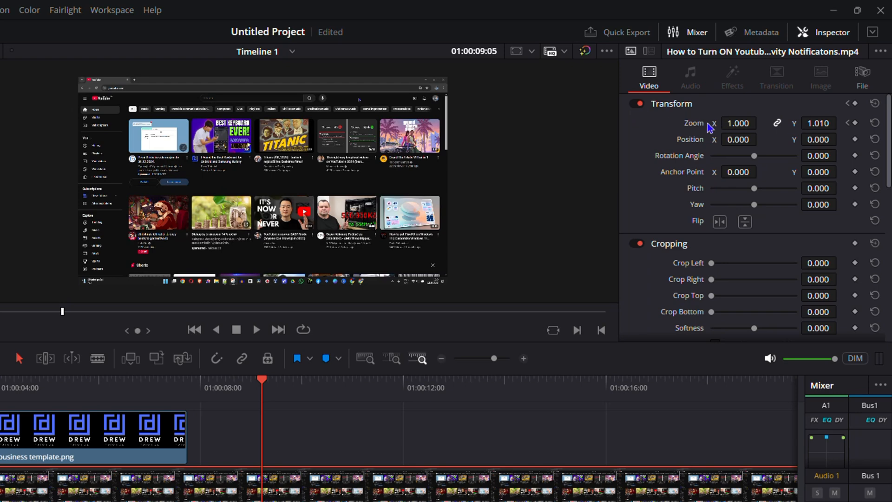
pyautogui.moveTo(686, 126)
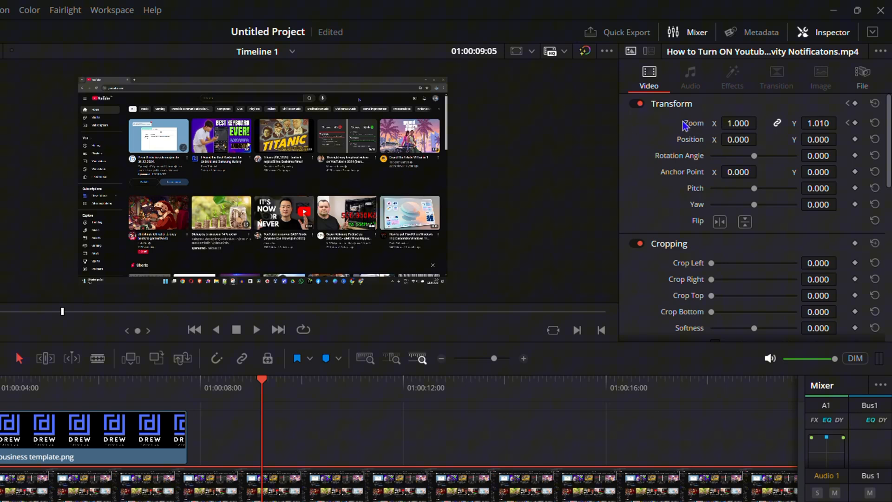
pyautogui.moveTo(709, 129)
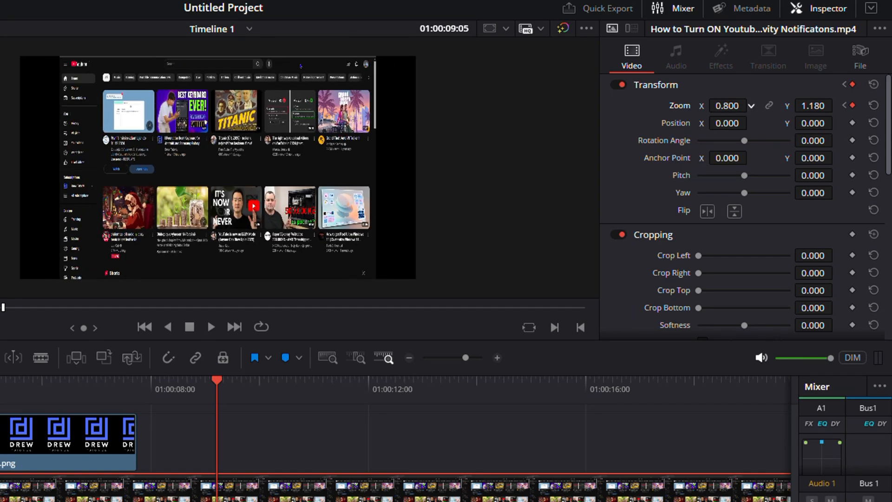
# Adjust Zoom X, lock X and Y together, and scale the clip uniformly to 0.810.
pyautogui.click(727, 105)
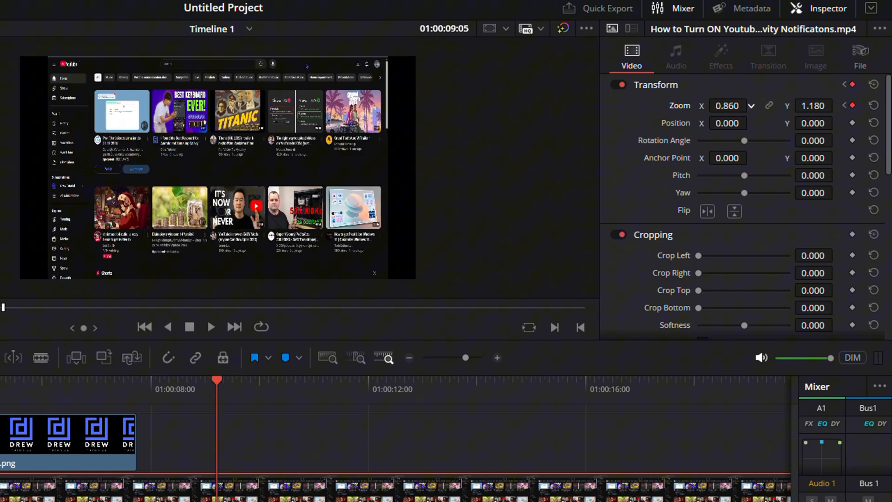
pyautogui.click(751, 103)
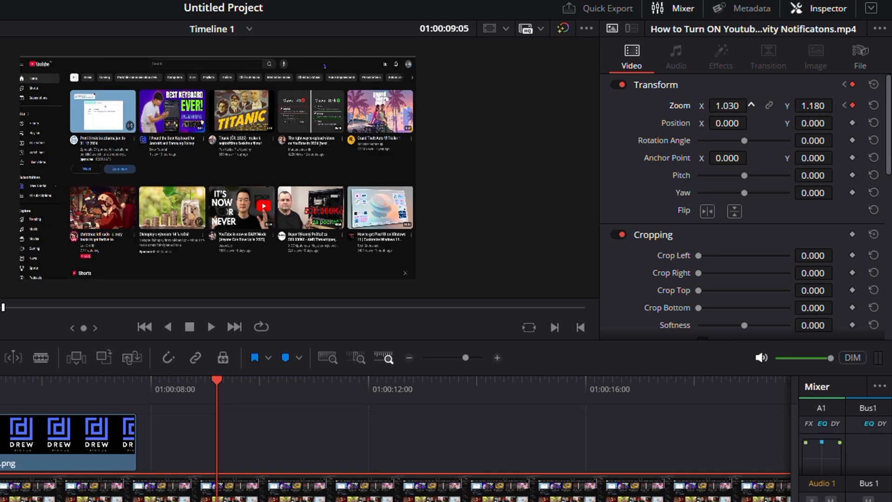
pyautogui.moveTo(768, 107)
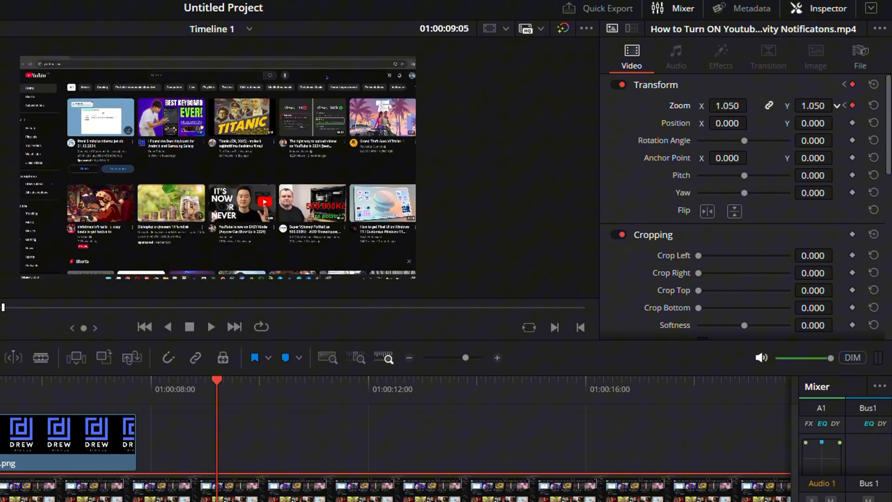
pyautogui.click(726, 105)
pyautogui.write('0.810')
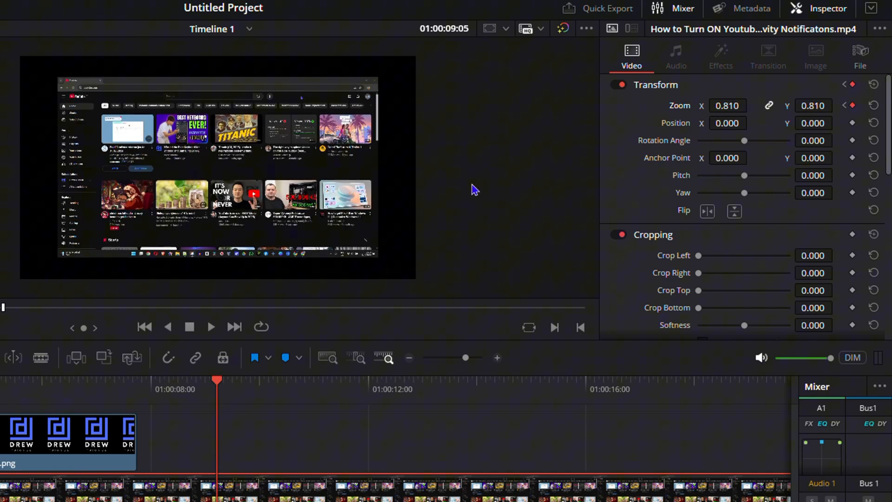
# In Retime and Scaling, switch the clip's scaling mode from Stretch through Fit to Fill.
pyautogui.scroll(-3)
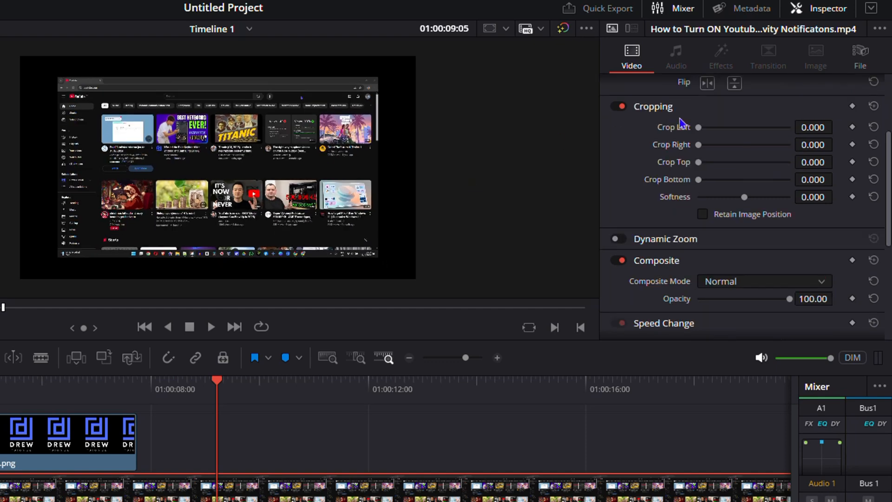
pyautogui.scroll(-3)
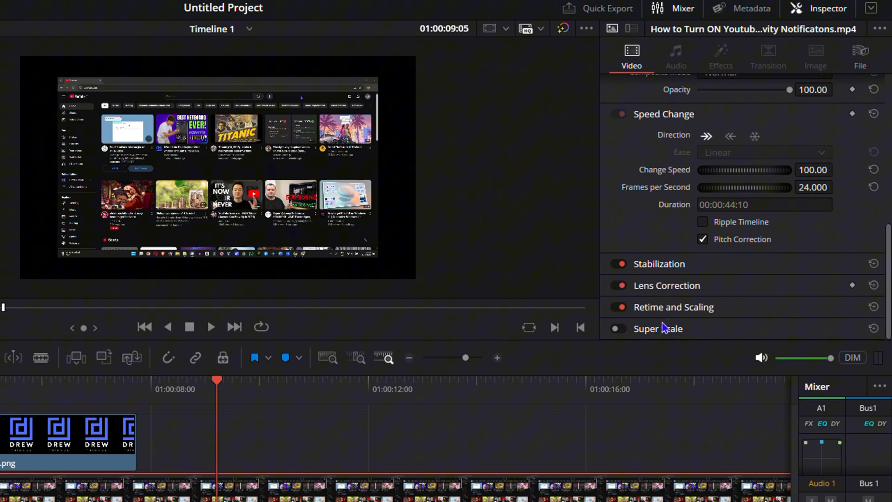
pyautogui.moveTo(722, 313)
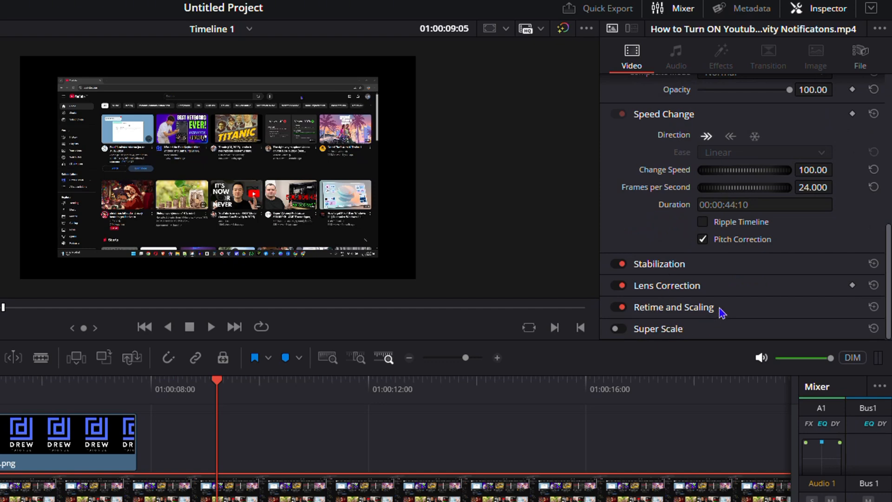
pyautogui.click(673, 307)
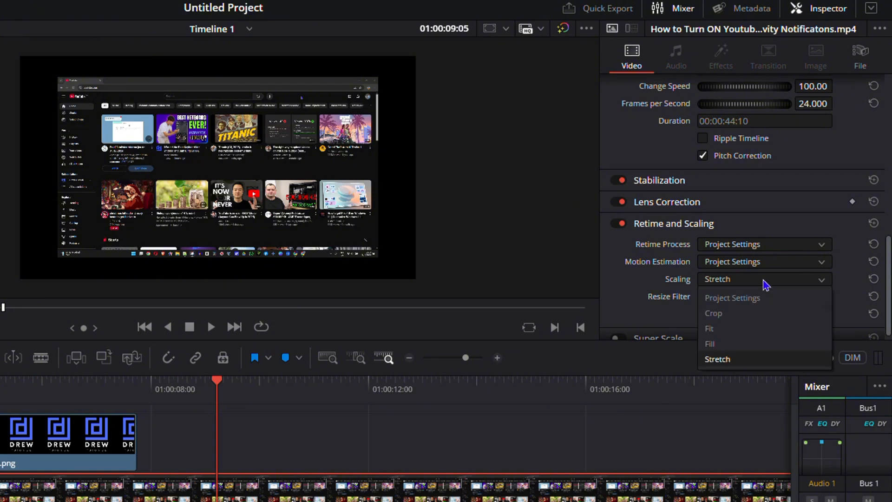
pyautogui.moveTo(711, 344)
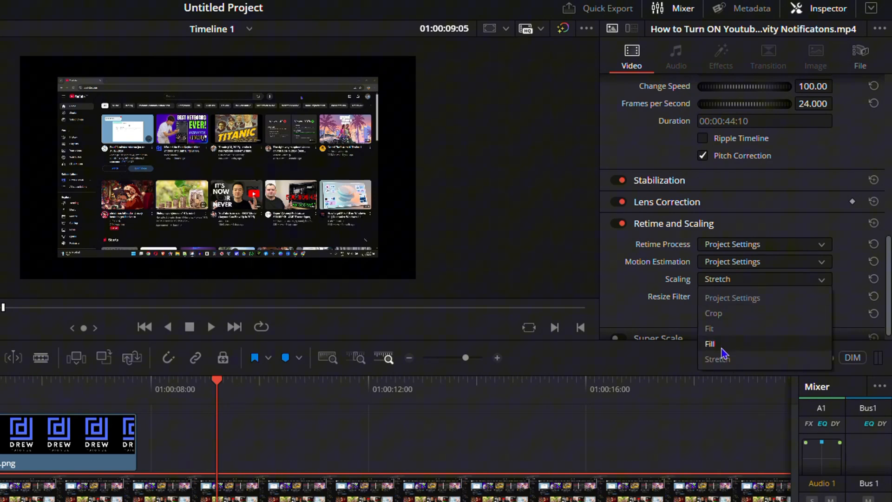
pyautogui.moveTo(712, 330)
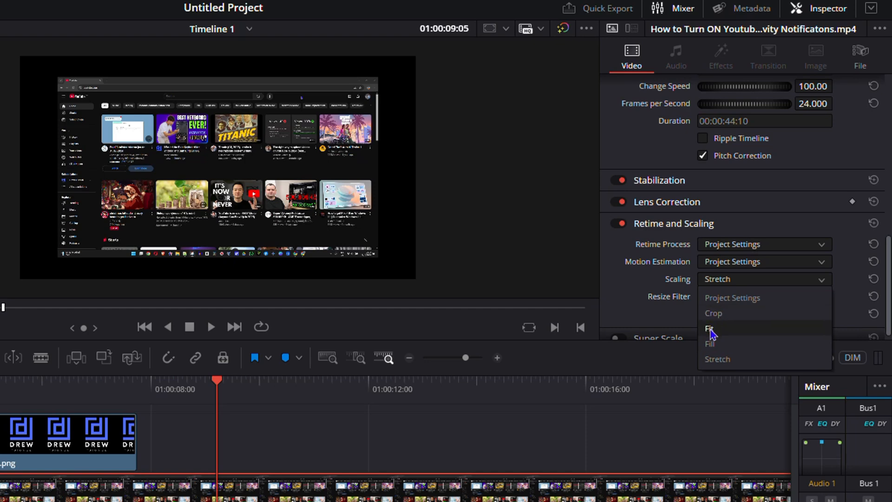
pyautogui.click(712, 328)
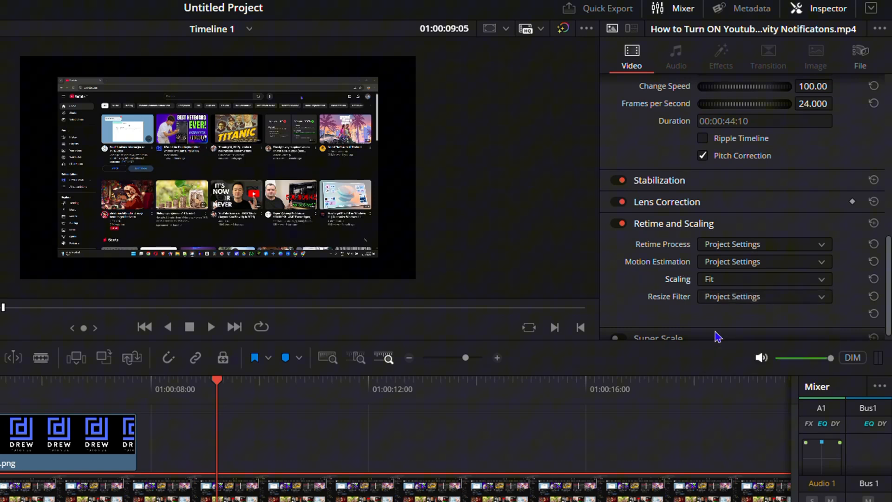
pyautogui.moveTo(732, 287)
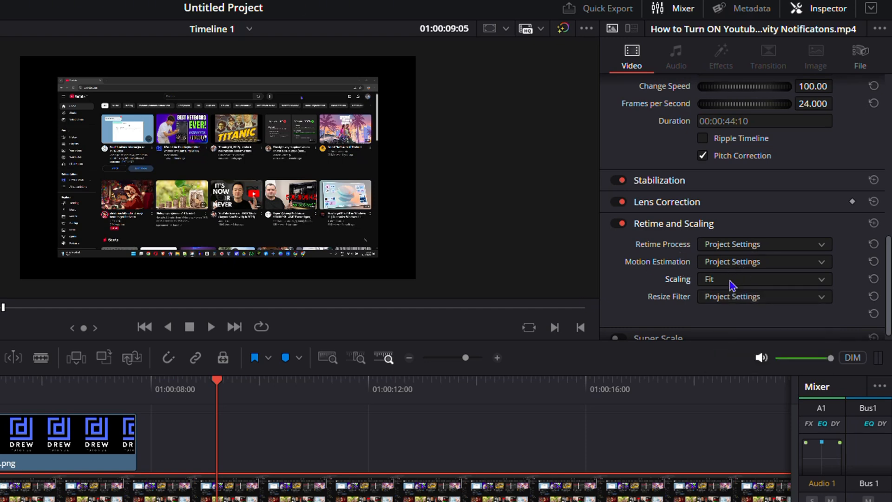
pyautogui.click(762, 279)
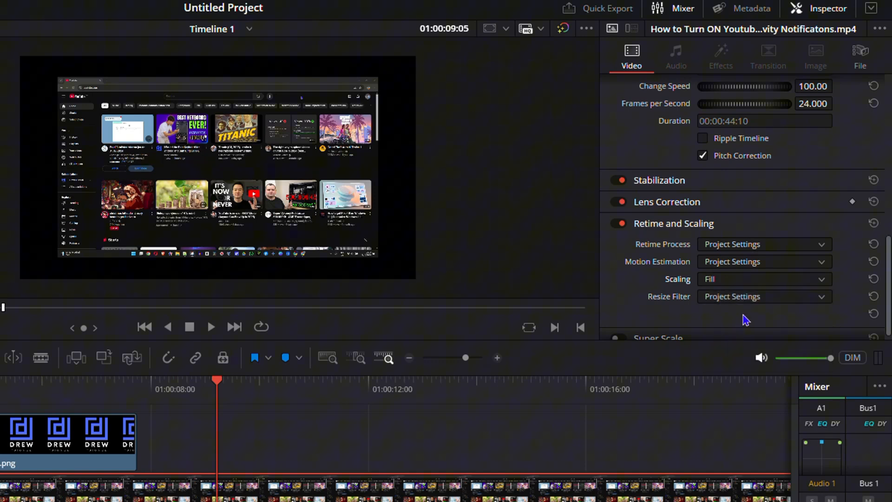
pyautogui.click(762, 279)
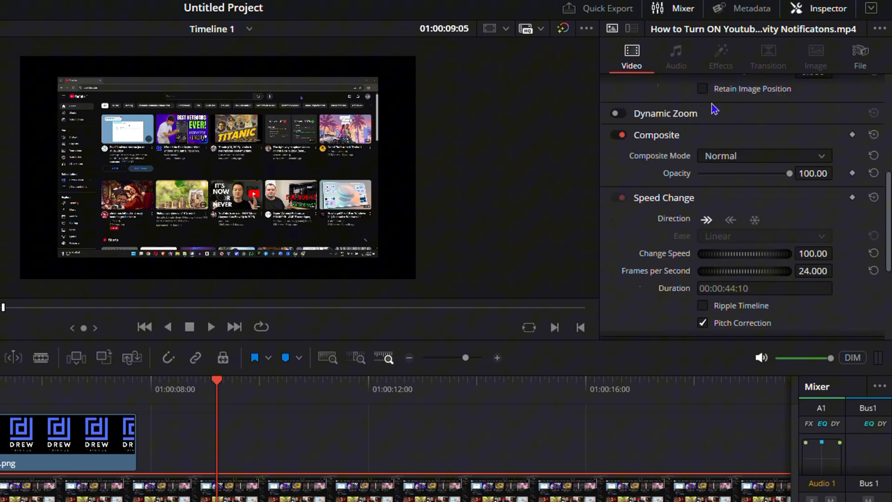
# Reset the recording clip's Transform zoom back to 1.000 so it fills the frame.
pyautogui.scroll(3)
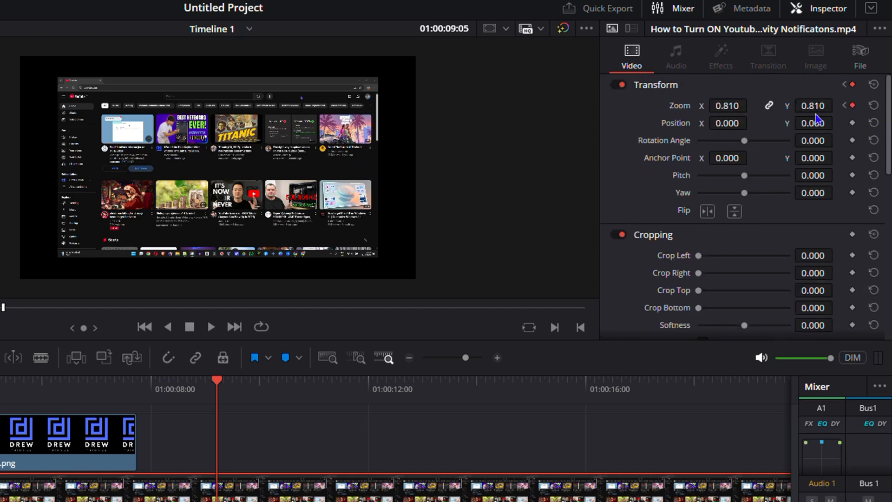
pyautogui.moveTo(761, 109)
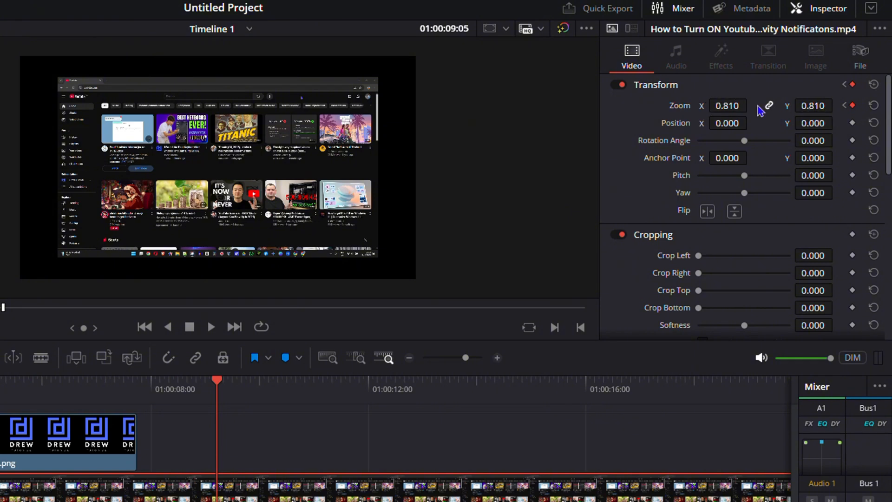
pyautogui.moveTo(749, 281)
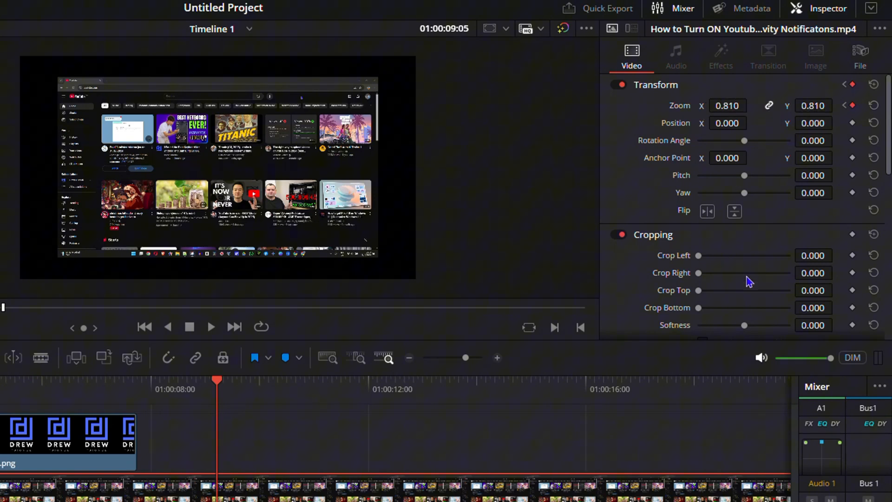
pyautogui.scroll(-3)
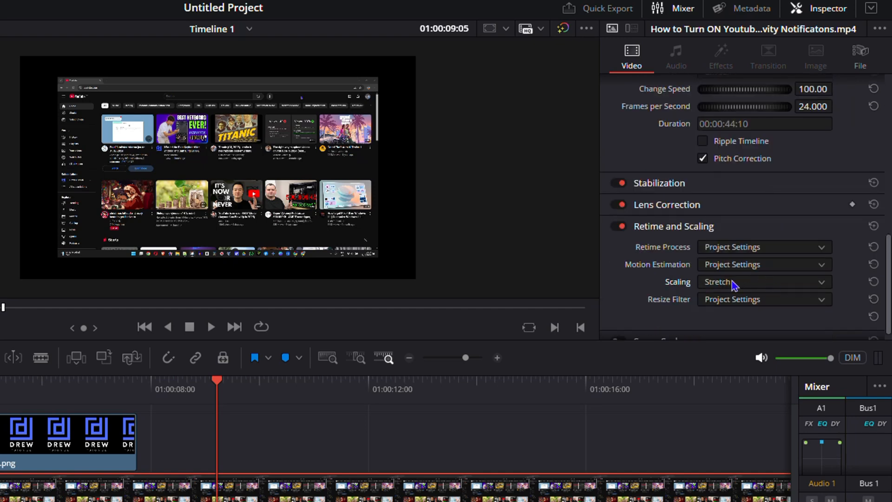
pyautogui.scroll(-3)
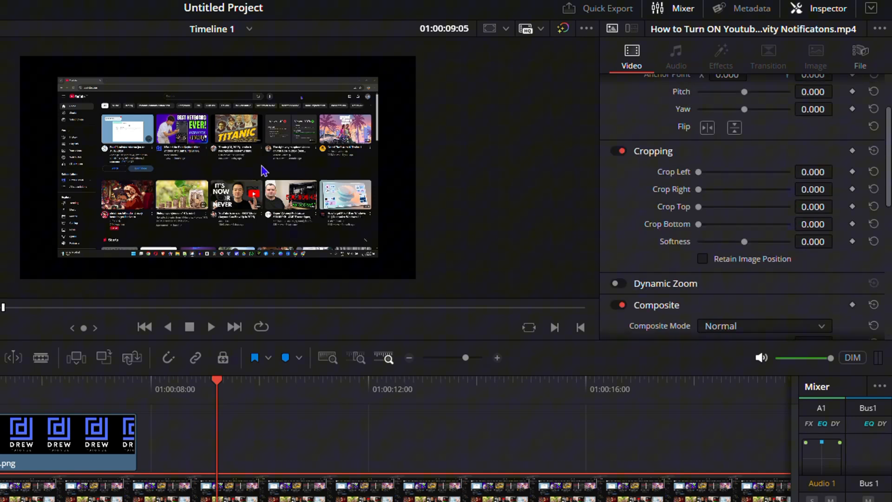
pyautogui.scroll(3)
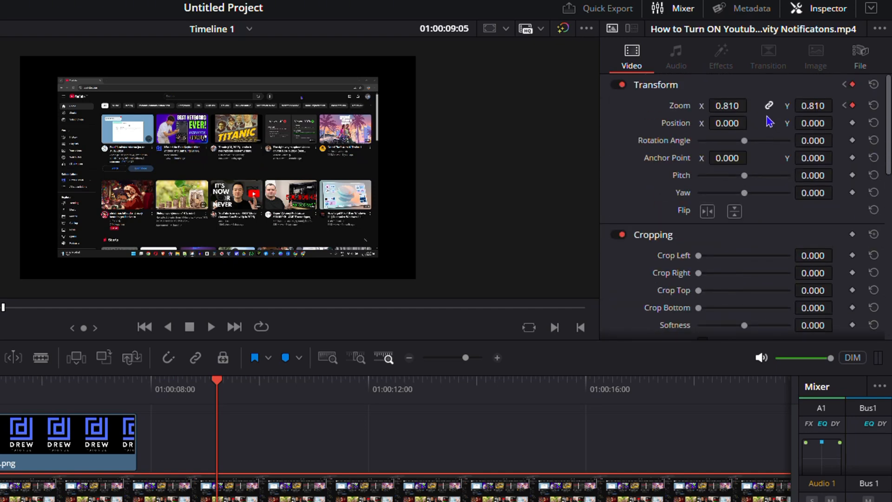
pyautogui.moveTo(415, 123)
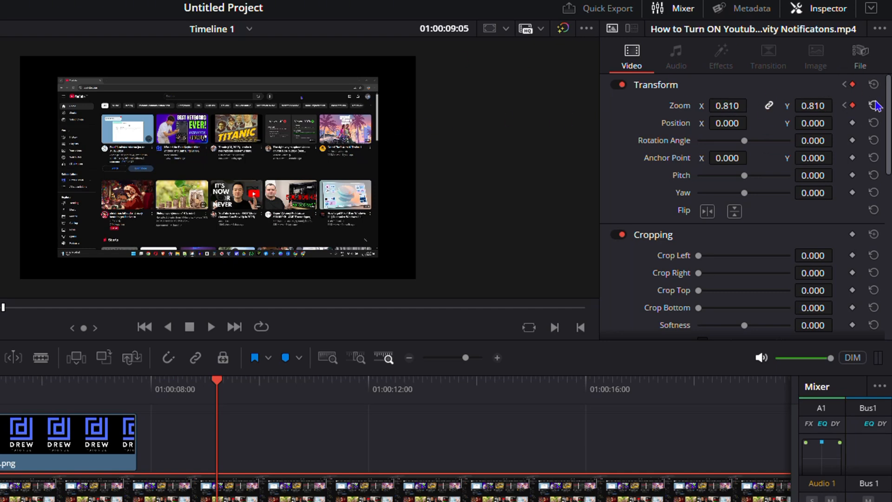
pyautogui.click(875, 106)
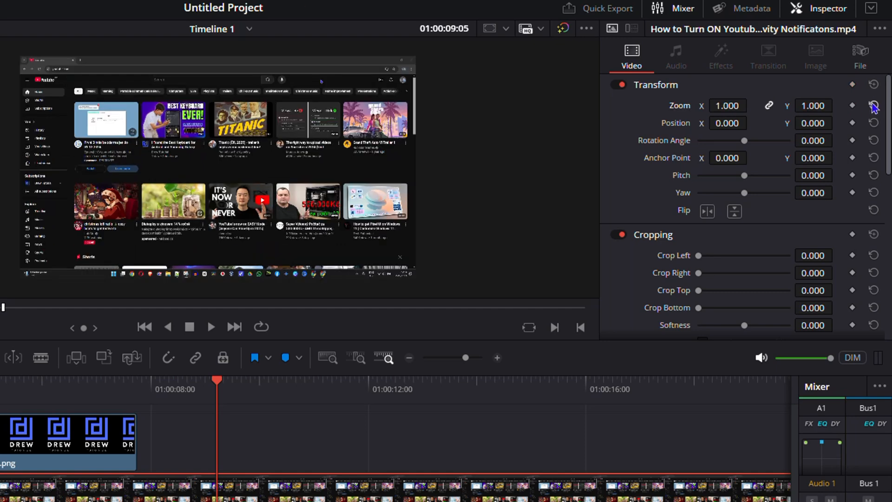
pyautogui.moveTo(675, 267)
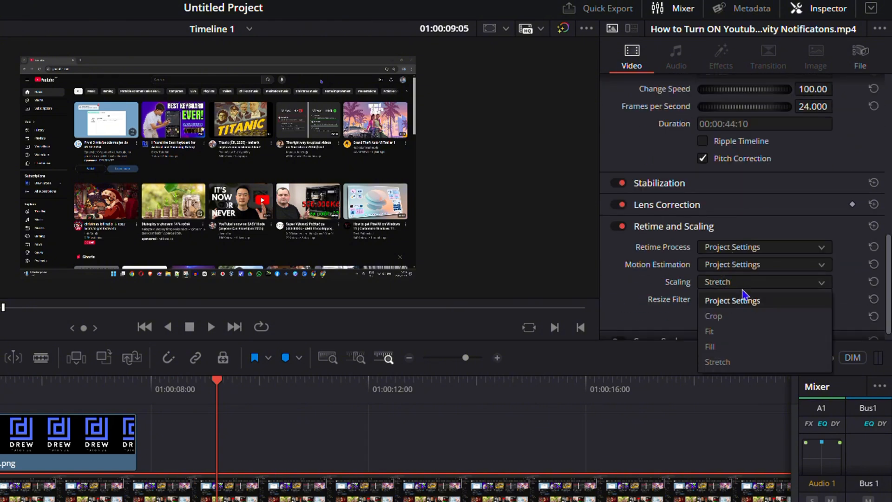
pyautogui.click(709, 346)
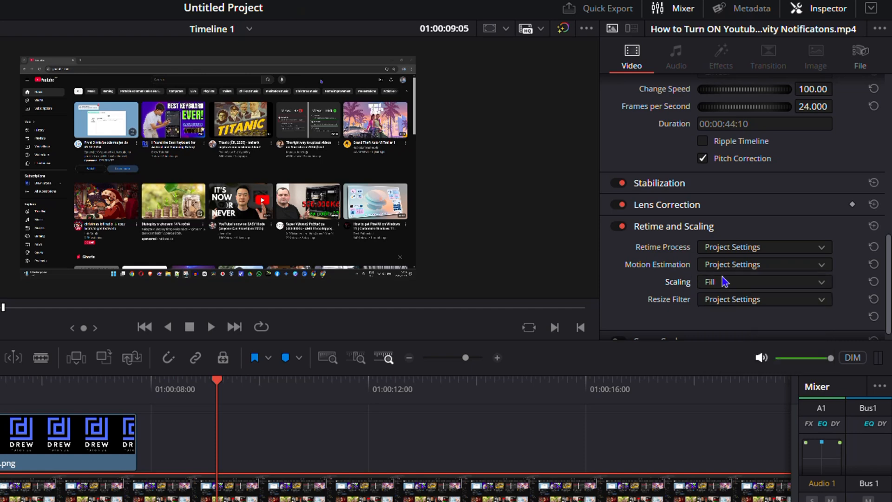
pyautogui.click(762, 281)
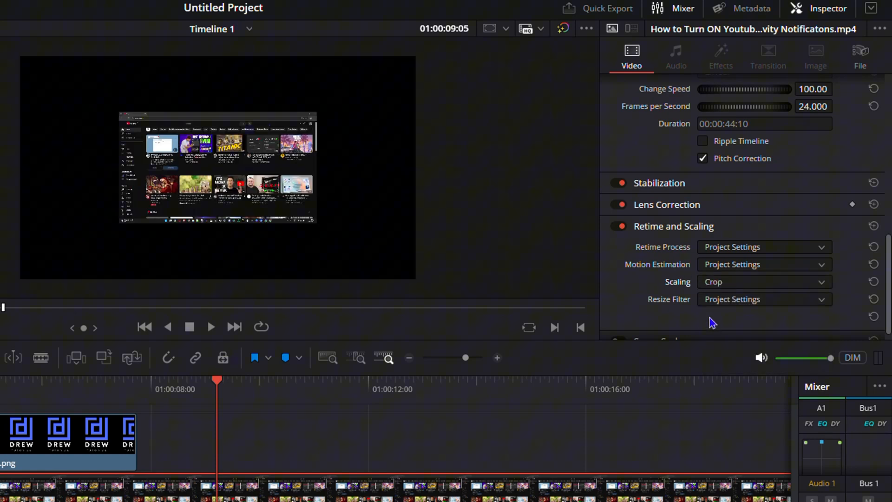
pyautogui.moveTo(699, 199)
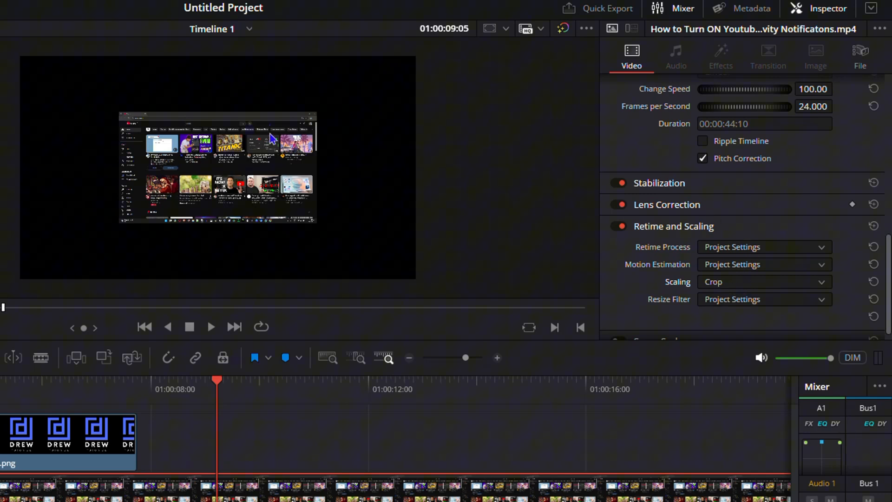
pyautogui.moveTo(724, 285)
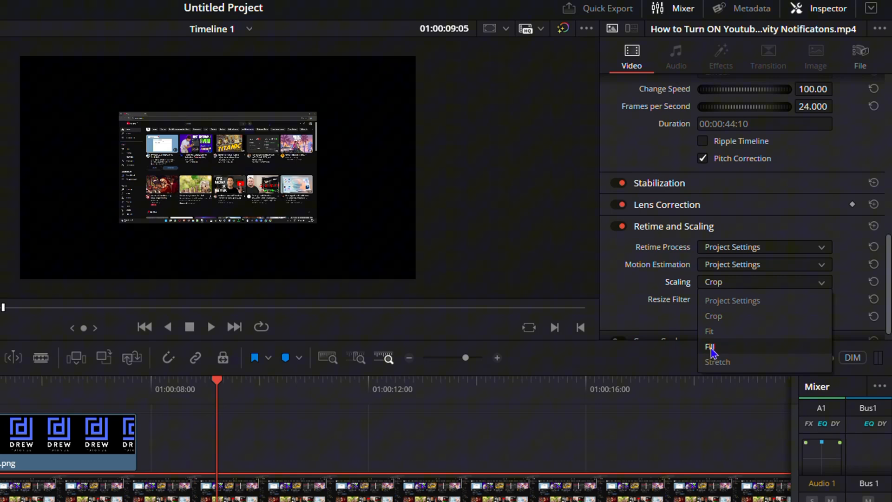
pyautogui.click(709, 347)
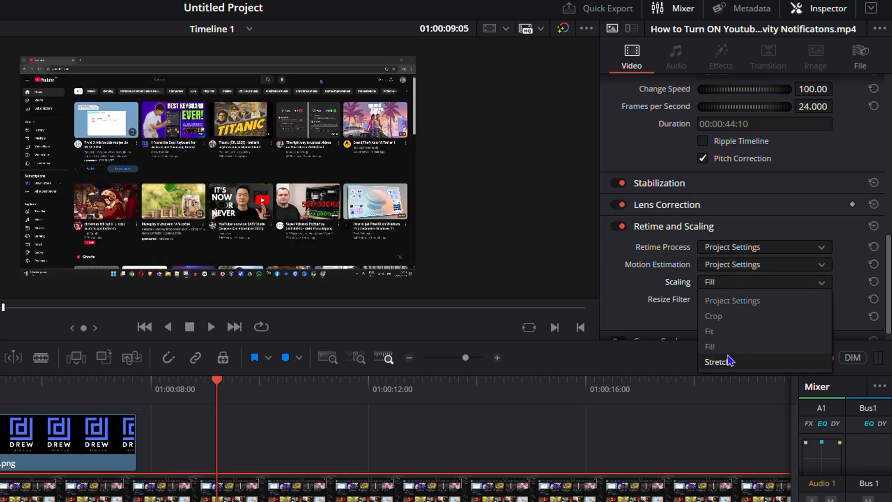
pyautogui.click(718, 362)
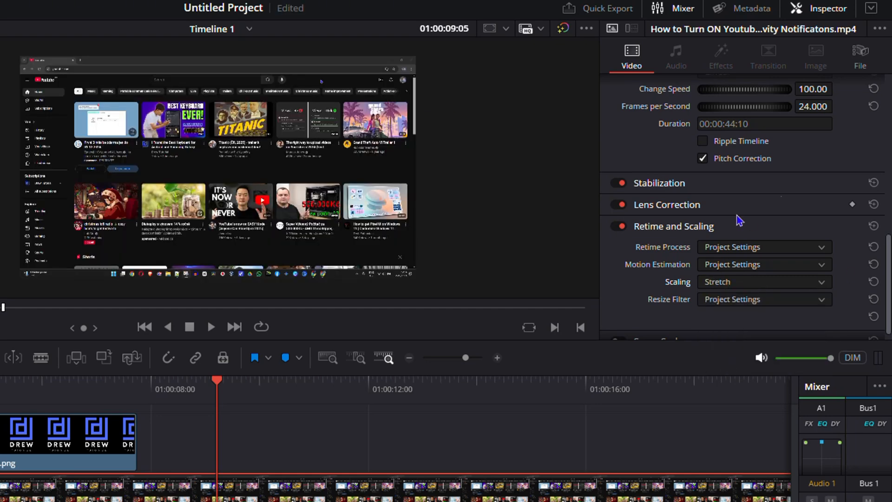
pyautogui.moveTo(127, 146)
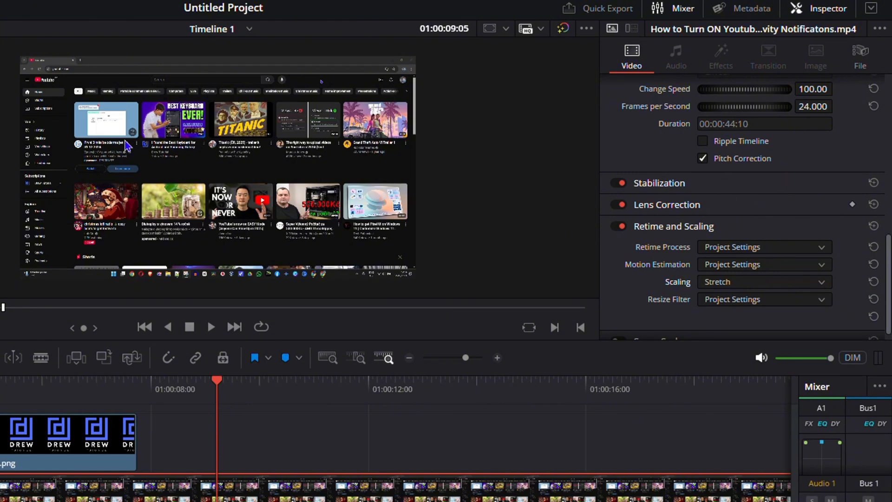
# Select the DREW Tutorial logo clip and scale its zoom down to 0.330.
pyautogui.click(68, 438)
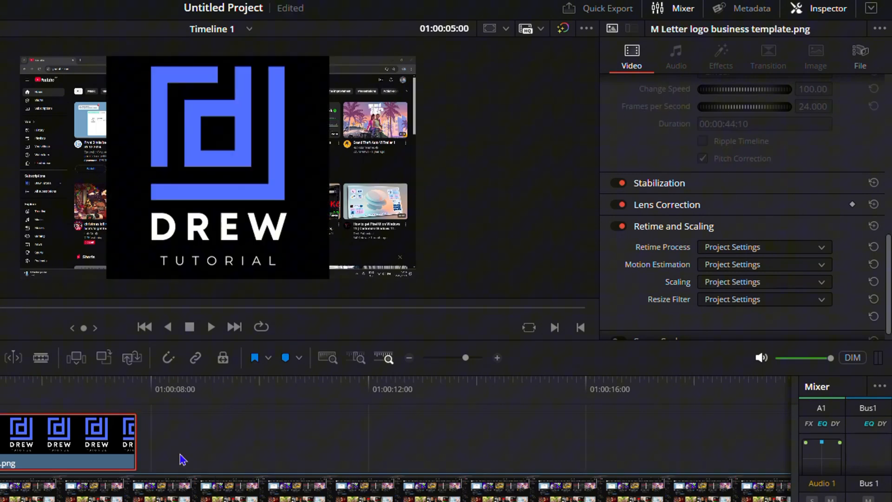
pyautogui.moveTo(46, 452)
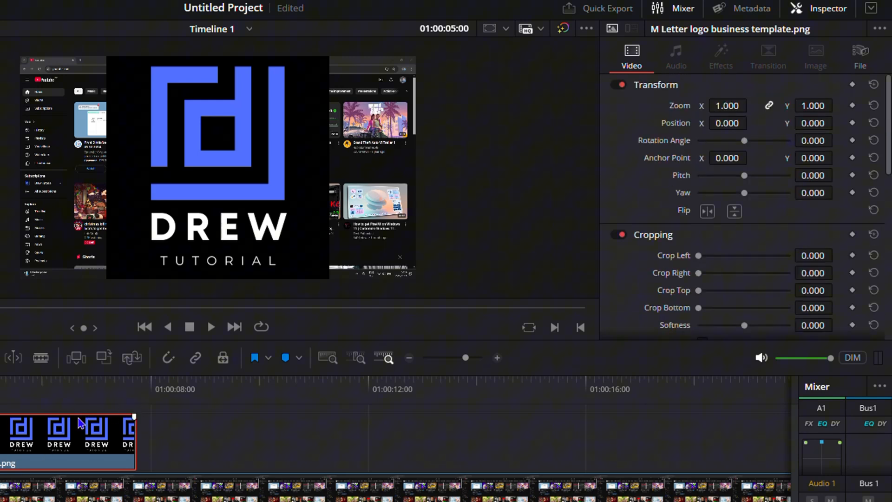
pyautogui.moveTo(754, 127)
pyautogui.write('0.320')
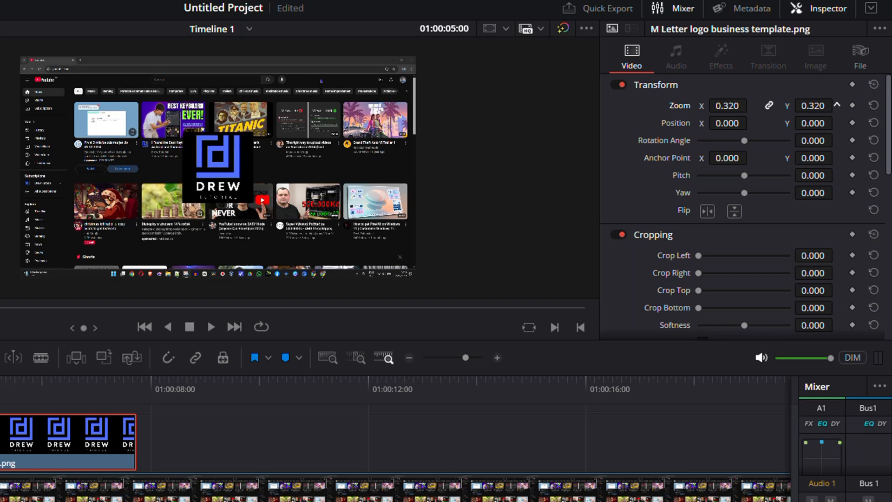
pyautogui.click(837, 105)
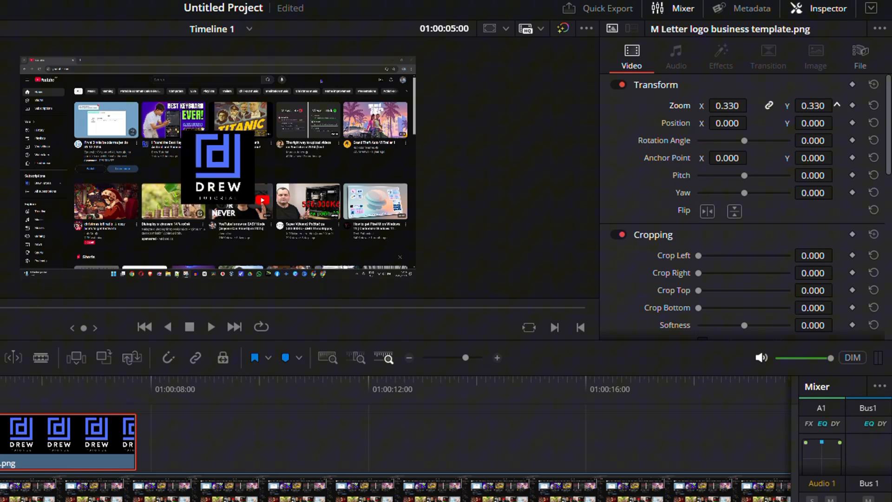